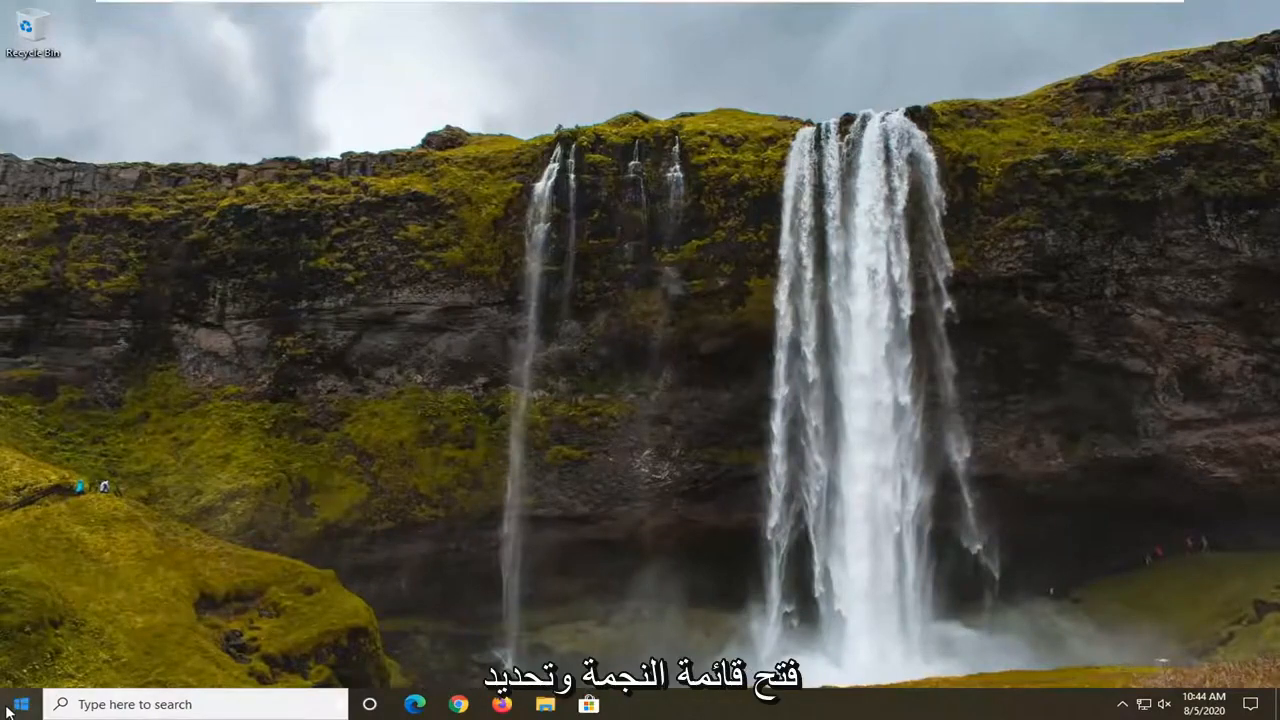
# Step: Open Windows Settings from the Start menu and go to the Privacy section
pyautogui.click(20, 704)
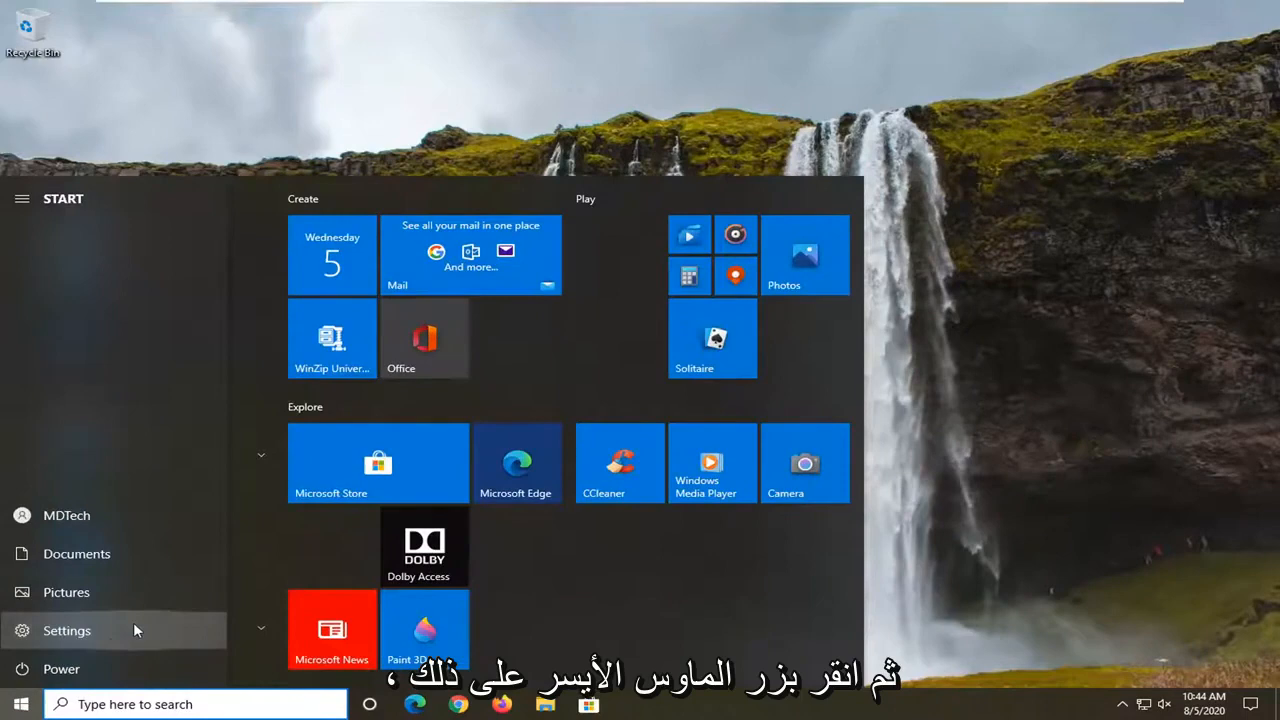
pyautogui.click(66, 630)
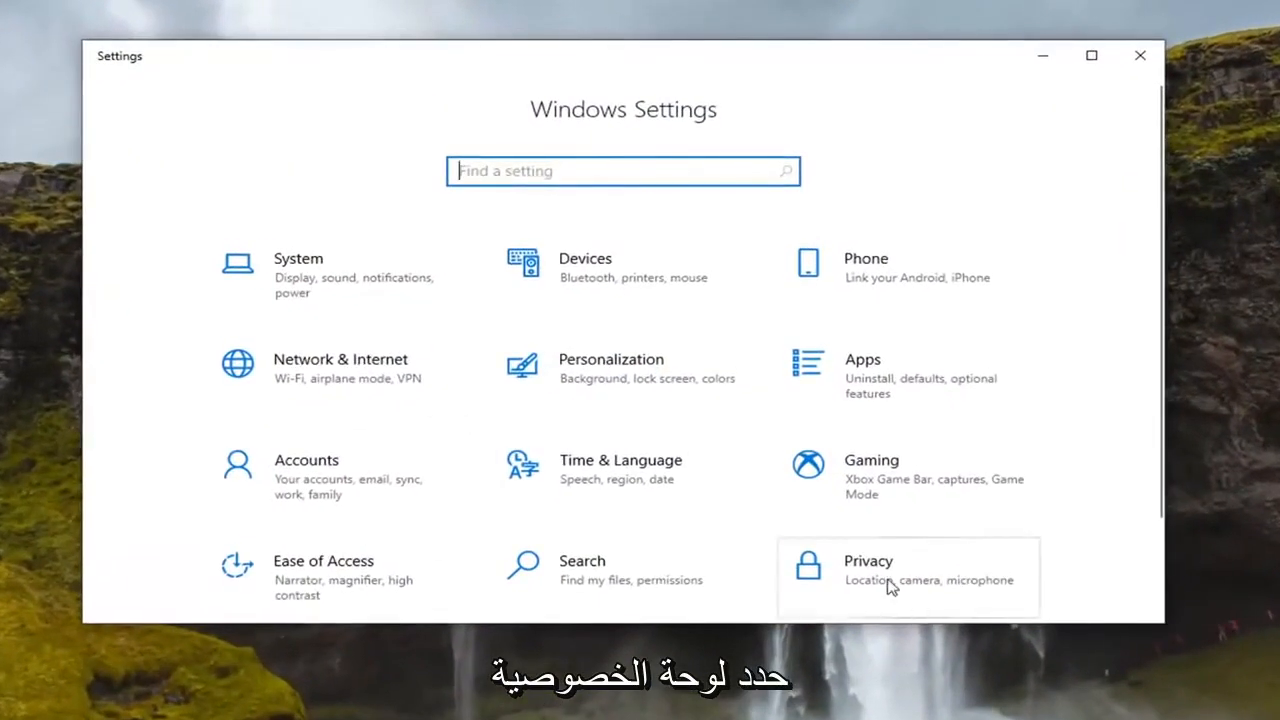
pyautogui.click(868, 560)
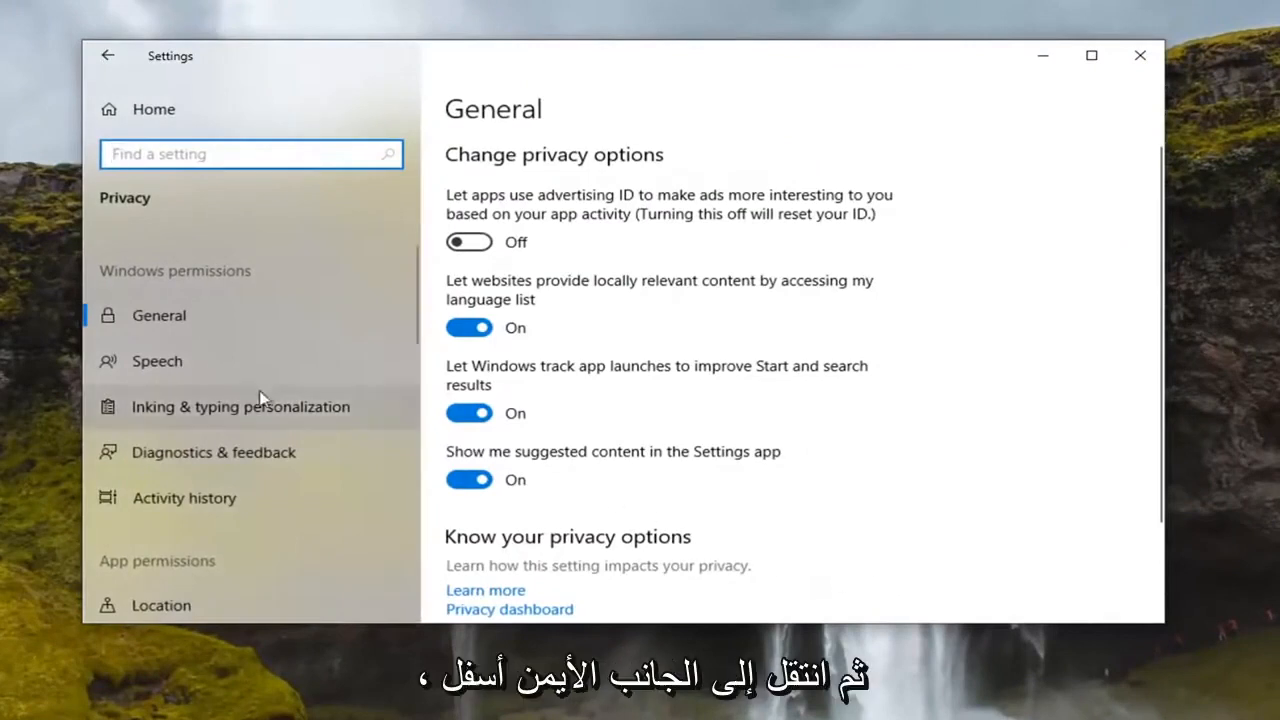
pyautogui.scroll(-3)
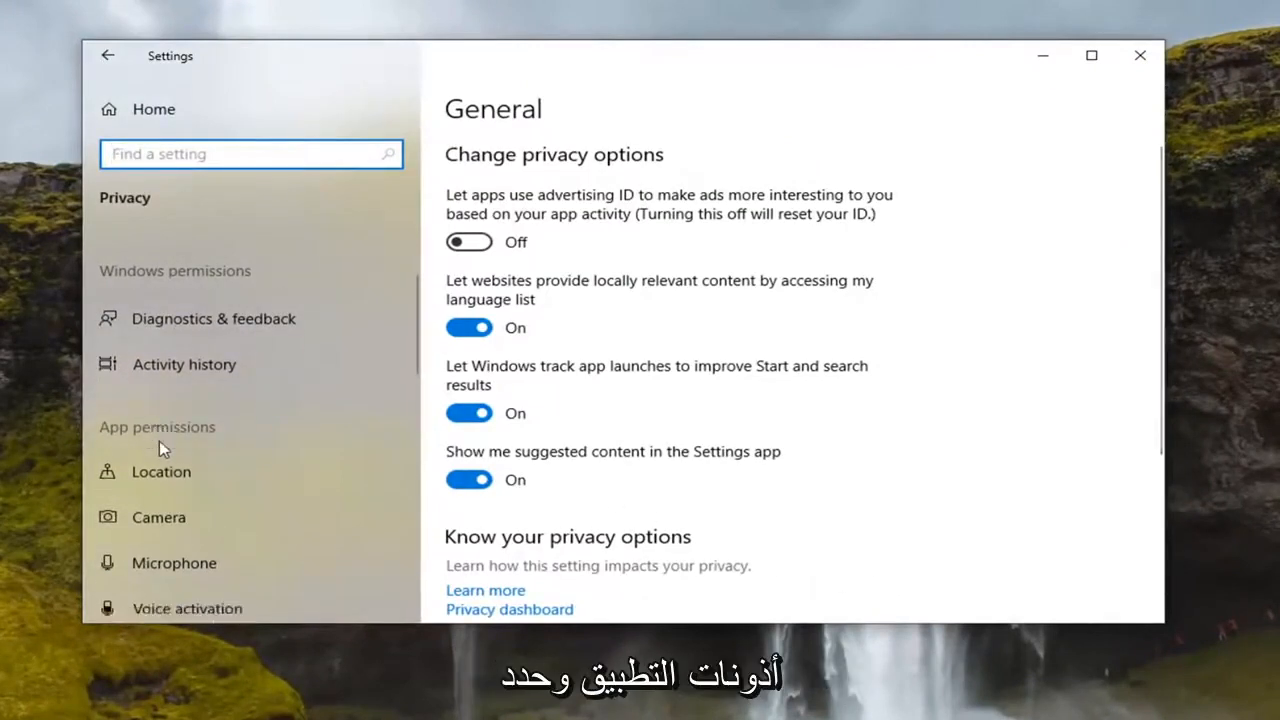
# Step: Check the Camera privacy page: 'Allow apps to access your camera' is On
pyautogui.click(158, 517)
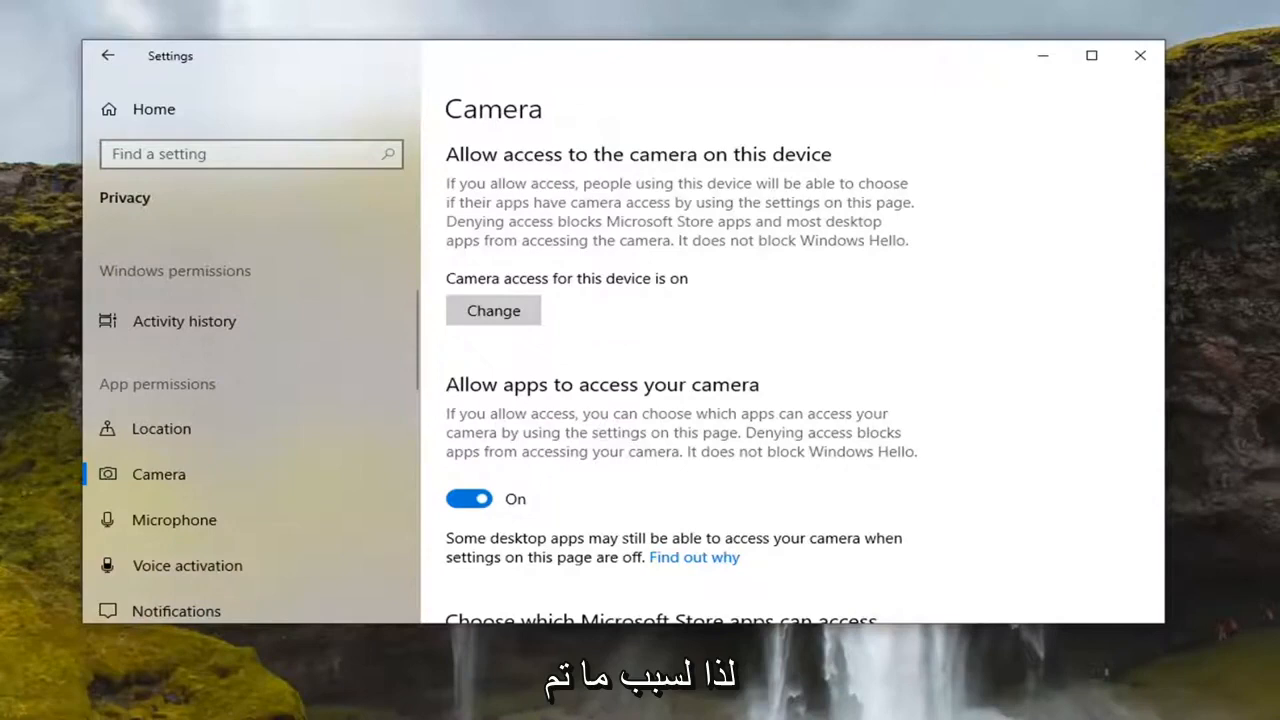
pyautogui.scroll(-3)
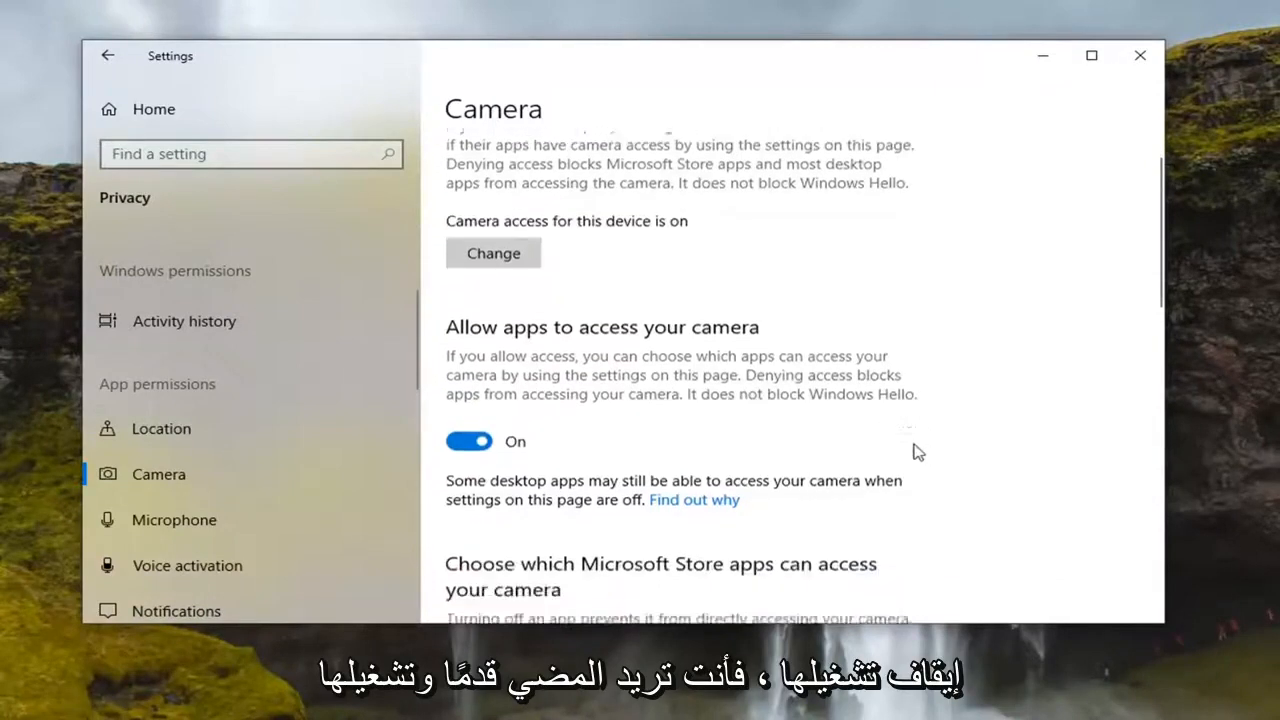
pyautogui.scroll(-3)
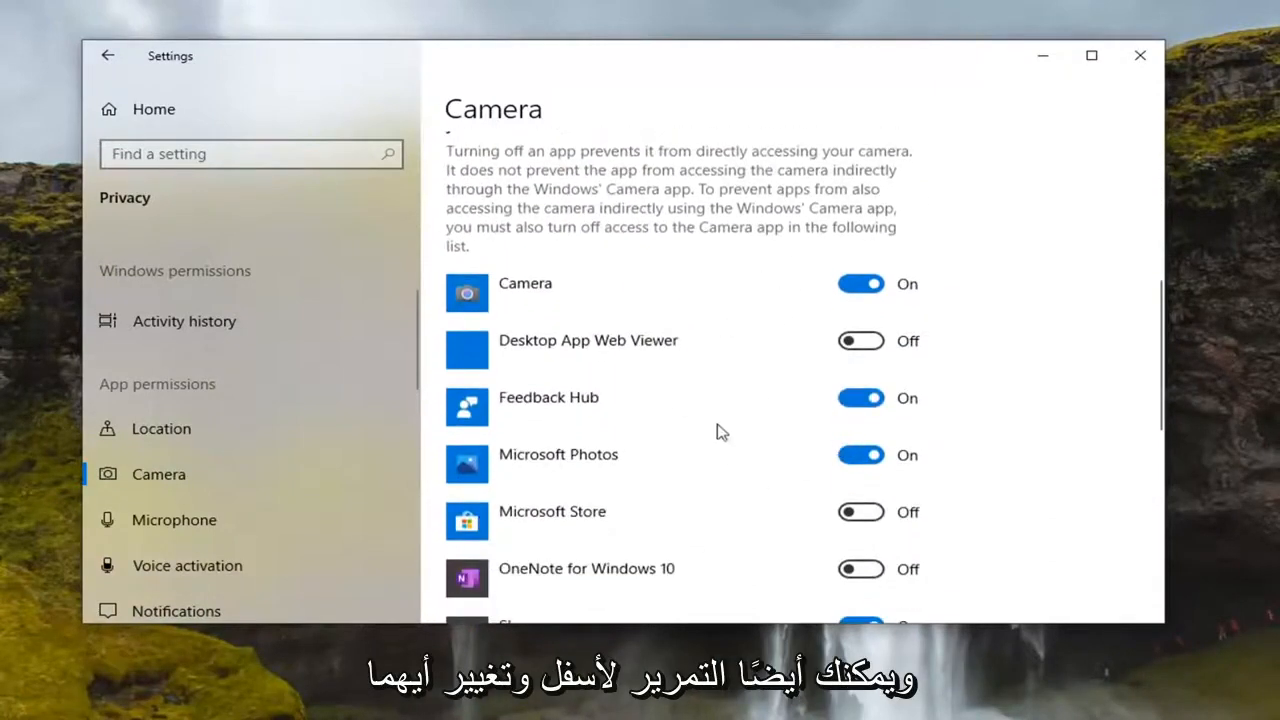
pyautogui.scroll(3)
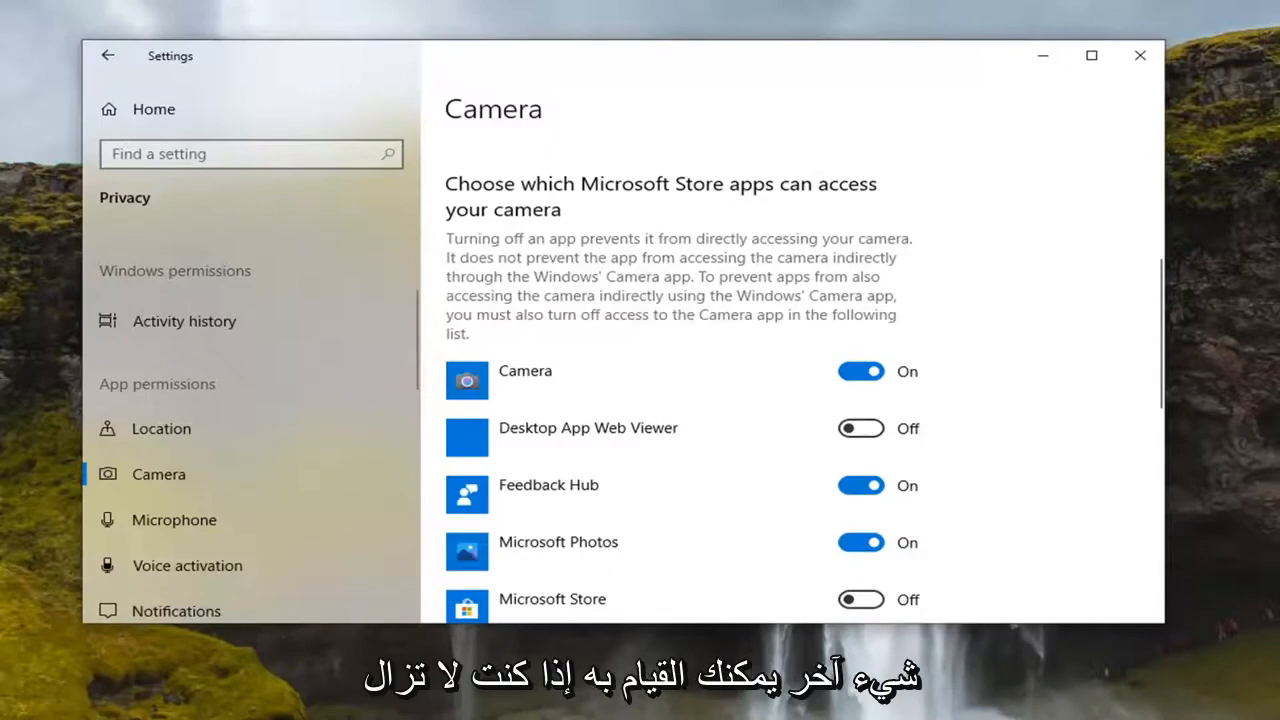
pyautogui.moveTo(1181, 58)
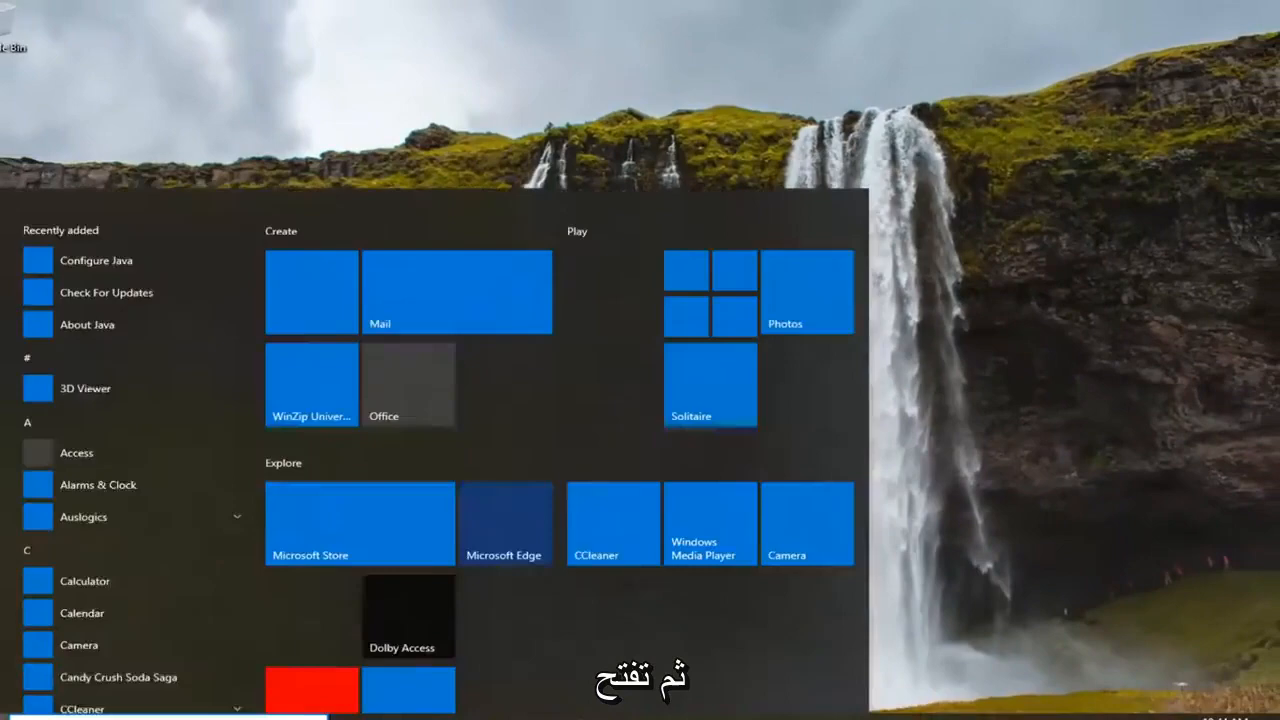
# Step: Launch Device Manager by searching 'device manager' from Start
pyautogui.write('device man')
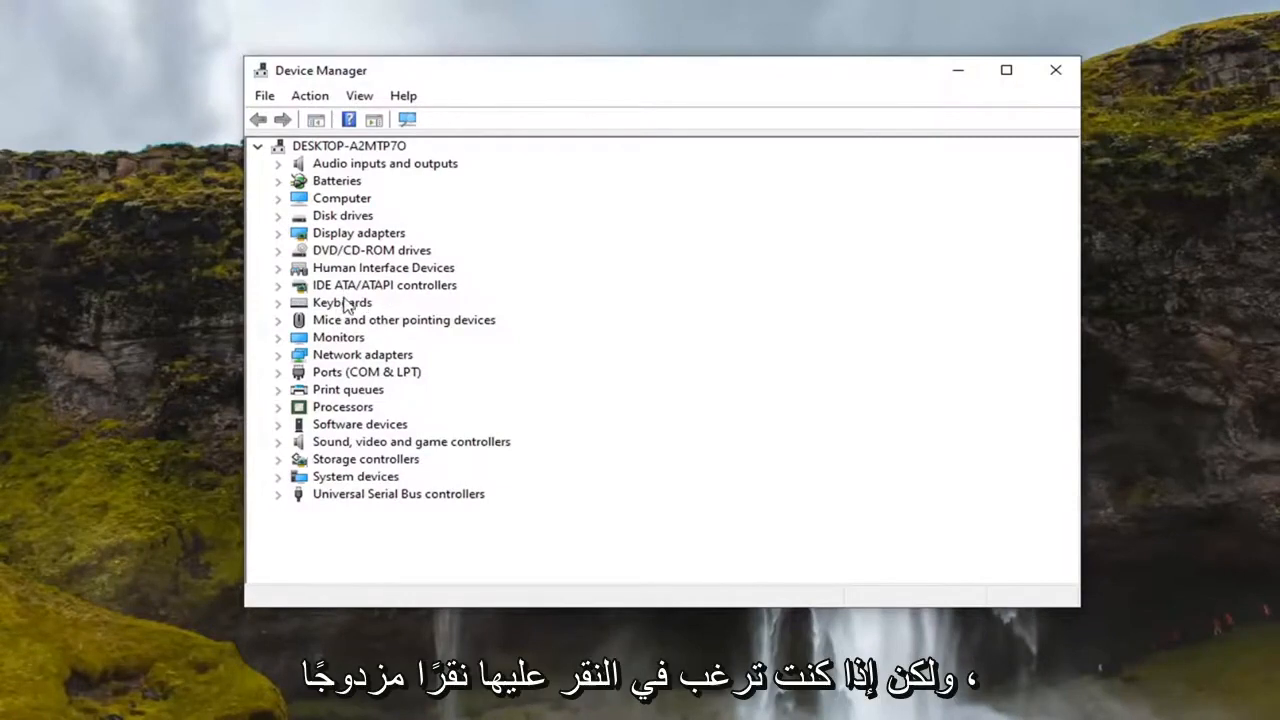
# Step: Search automatically for an ATA Channel 0 driver; the best driver is already installed
pyautogui.doubleClick(384, 285)
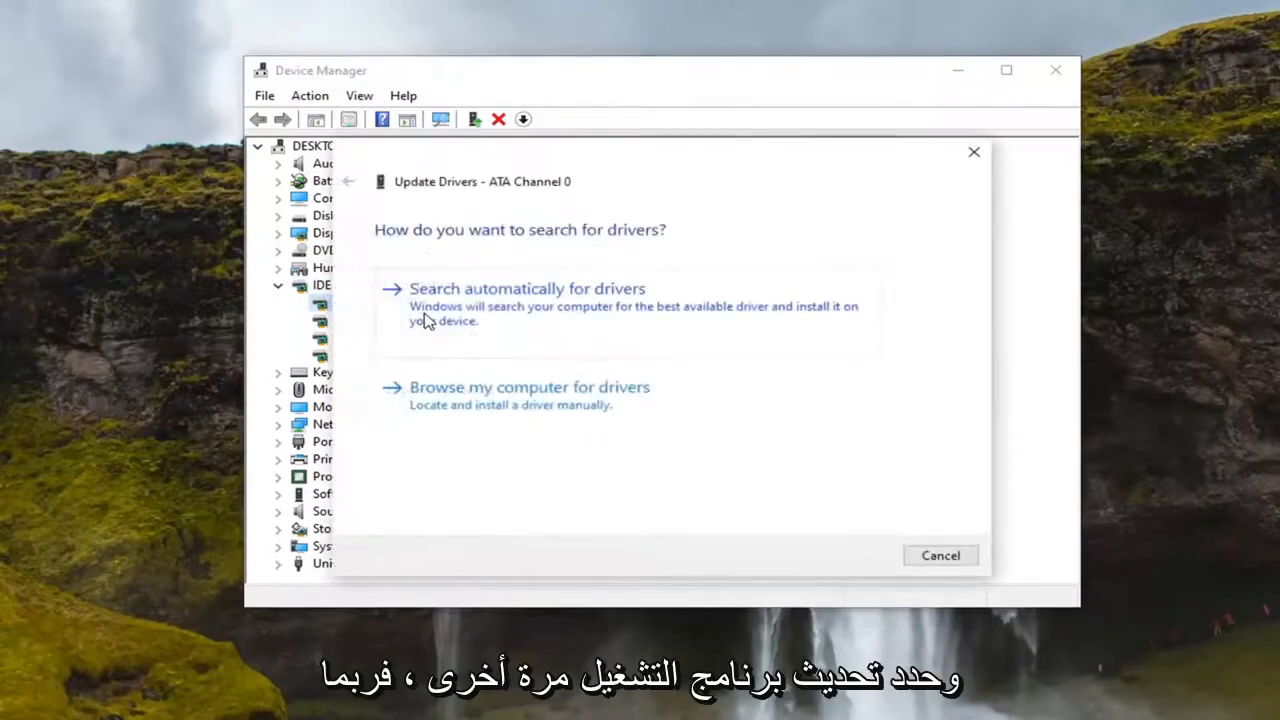
pyautogui.moveTo(598, 325)
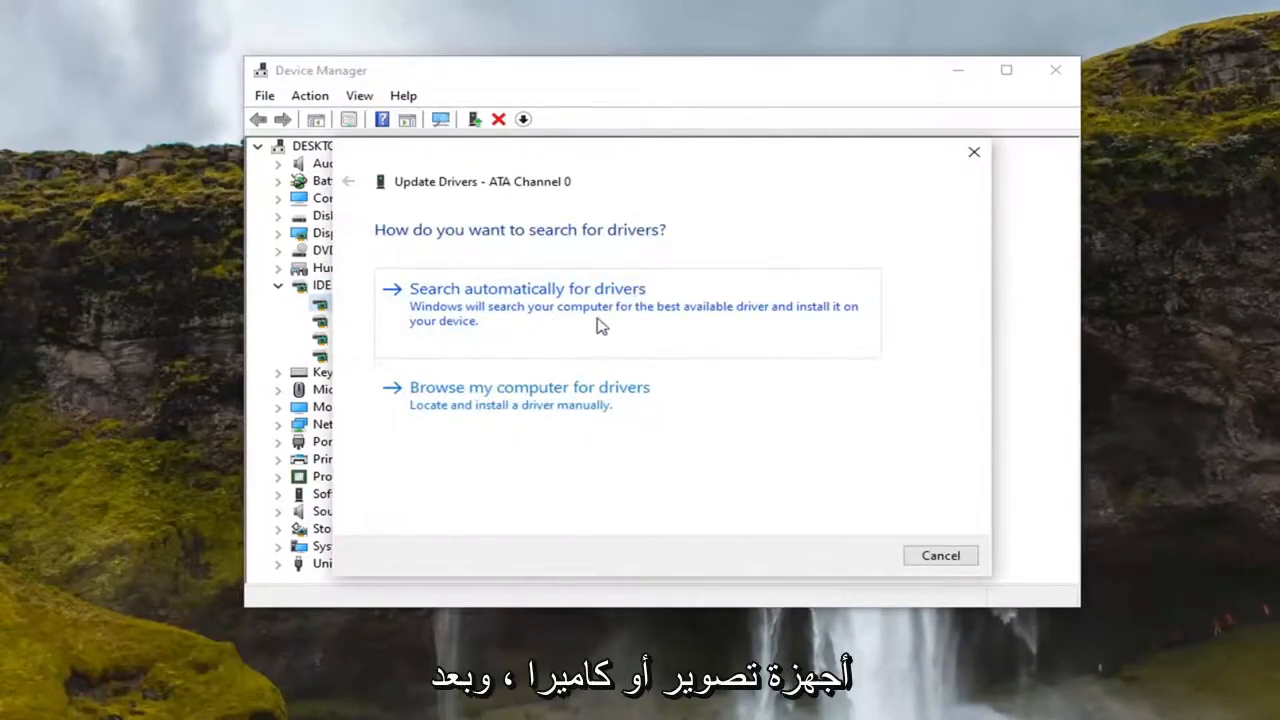
pyautogui.moveTo(453, 328)
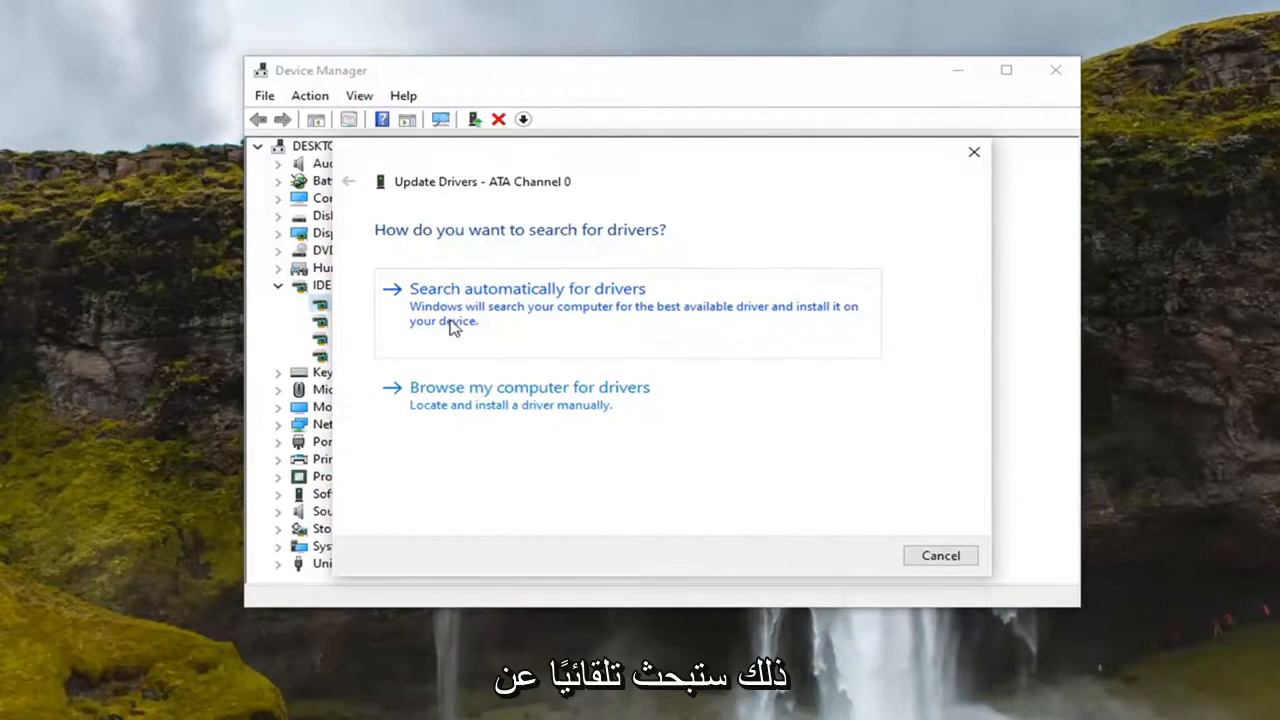
pyautogui.click(526, 288)
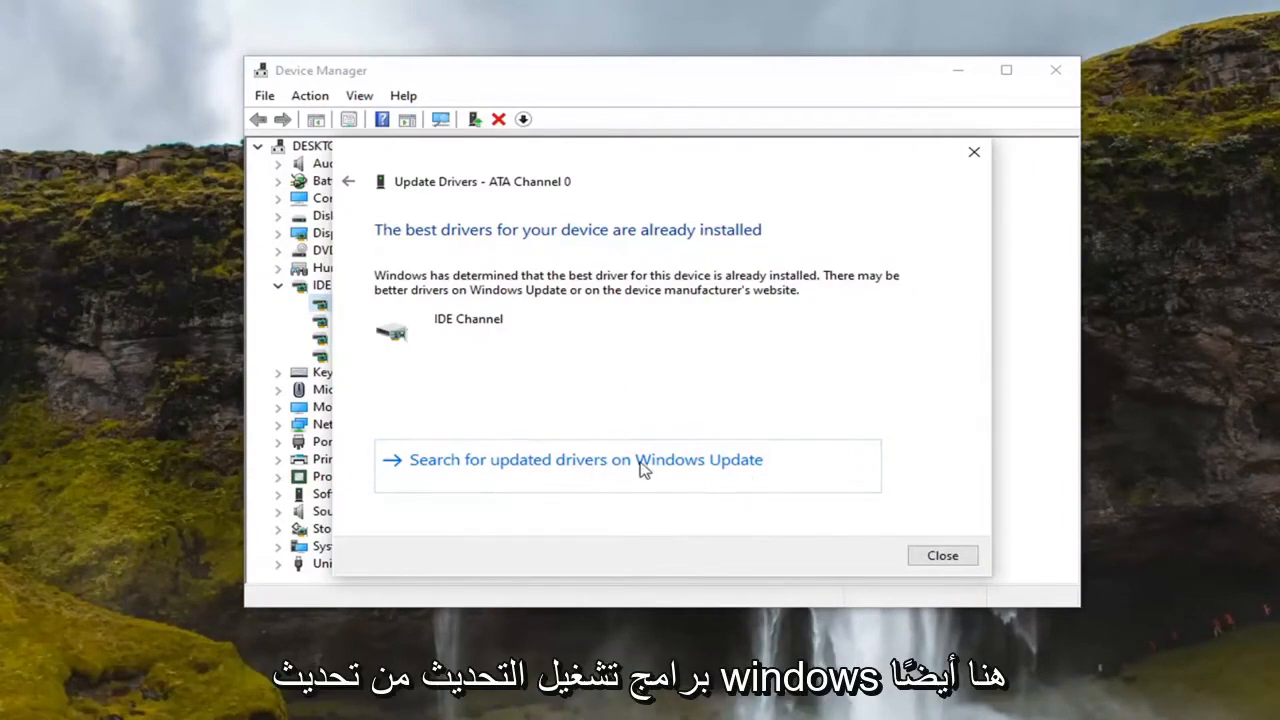
pyautogui.click(941, 555)
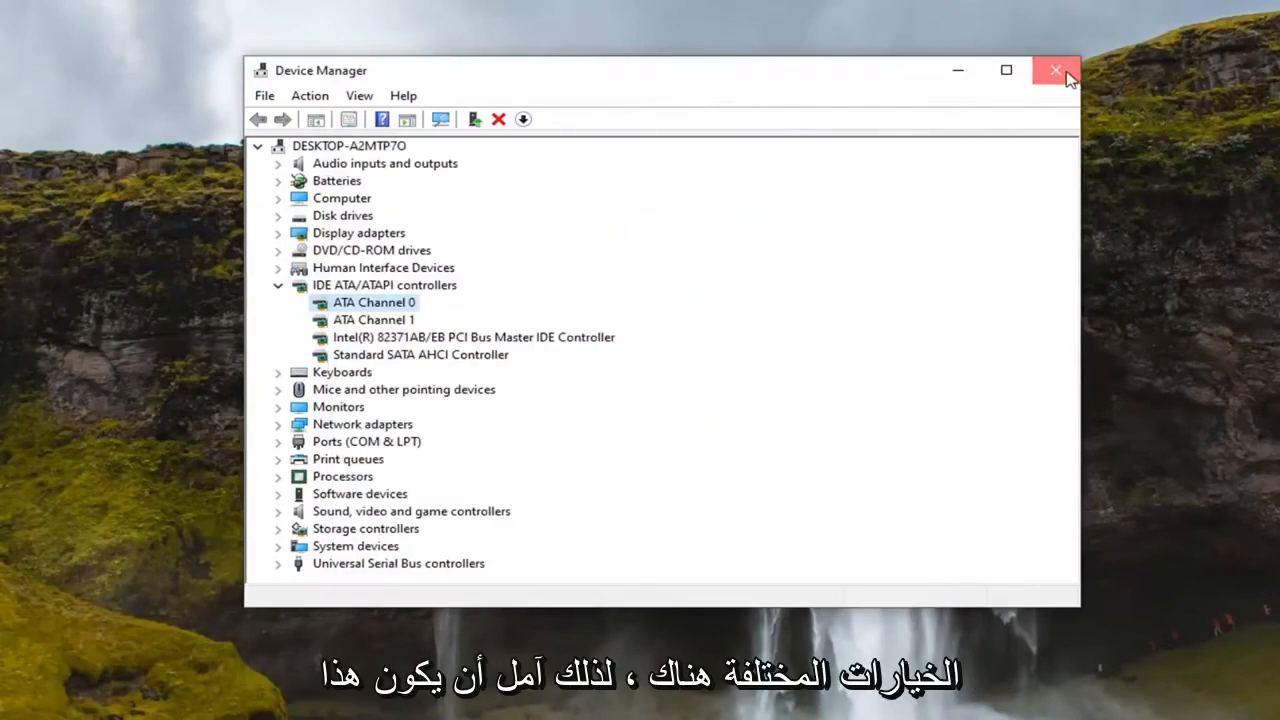
# Step: Close the Device Manager window
pyautogui.click(1054, 70)
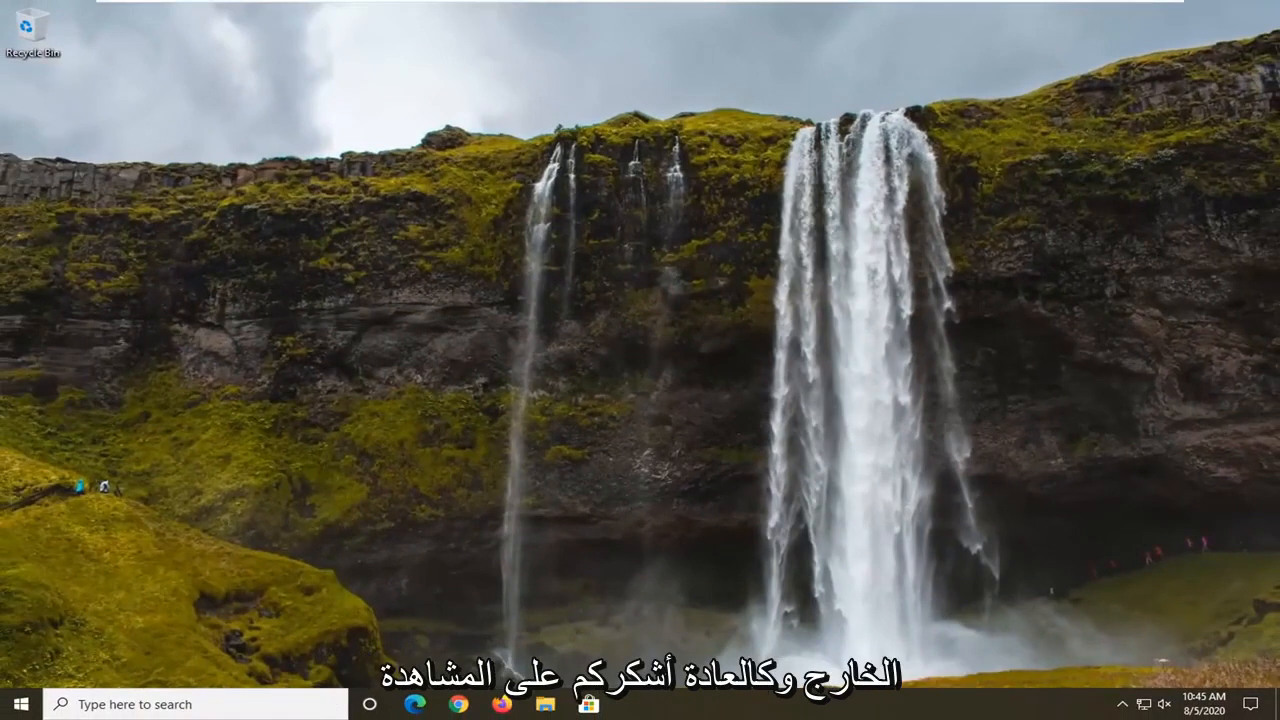